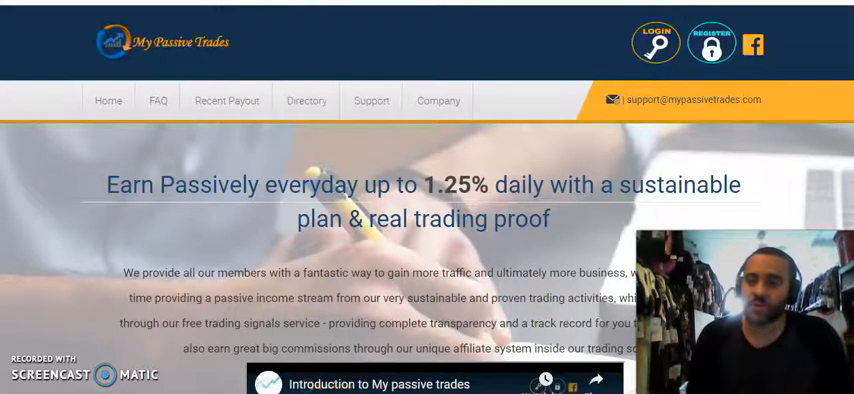
Step: Scroll the home page and highlight the 1.25% daily return figure
{"action": "scroll", "scroll_direction": "down", "scroll_amount": 3}
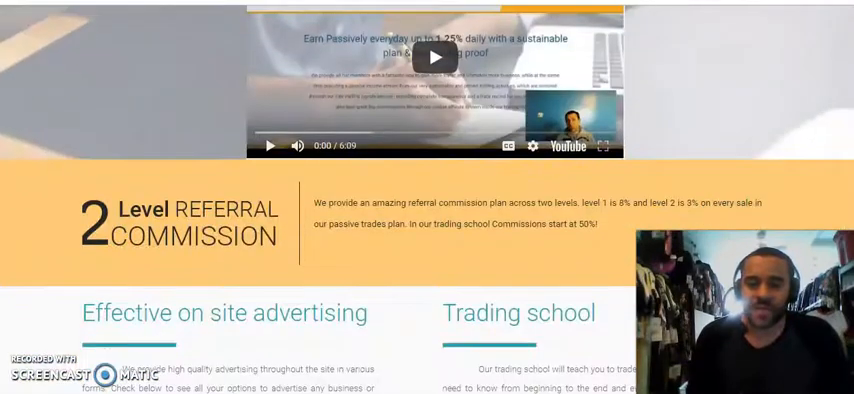
{"action": "scroll", "scroll_direction": "down", "scroll_amount": 3}
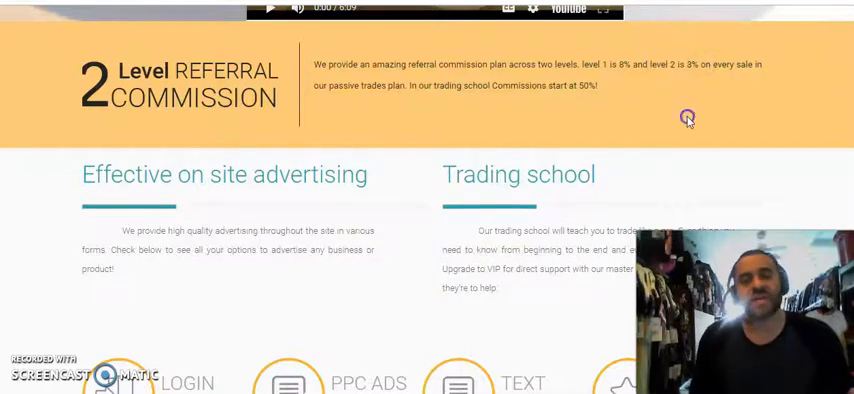
{"action": "mouse_move", "coordinate": [700, 104]}
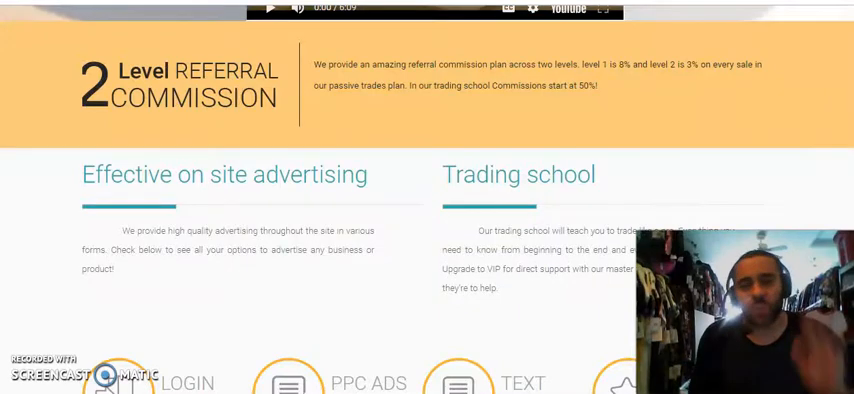
{"action": "scroll", "scroll_direction": "up", "scroll_amount": 3}
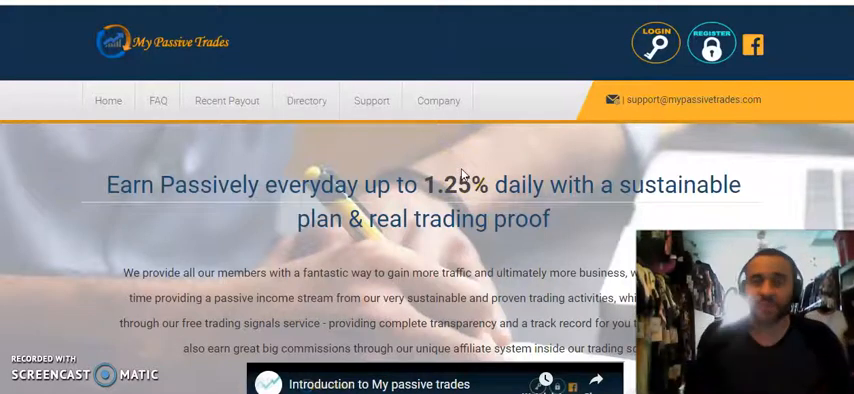
{"action": "double_click", "coordinate": [446, 184]}
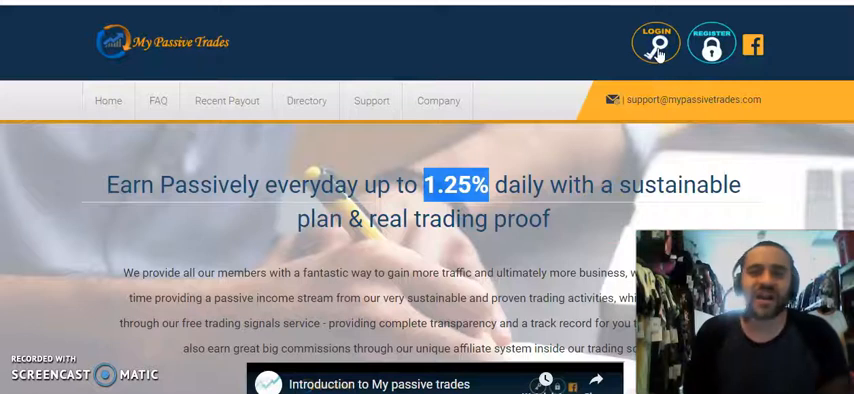
Step: Log in with the other saved username from autofill after a first login attempt
{"action": "left_click", "coordinate": [655, 42]}
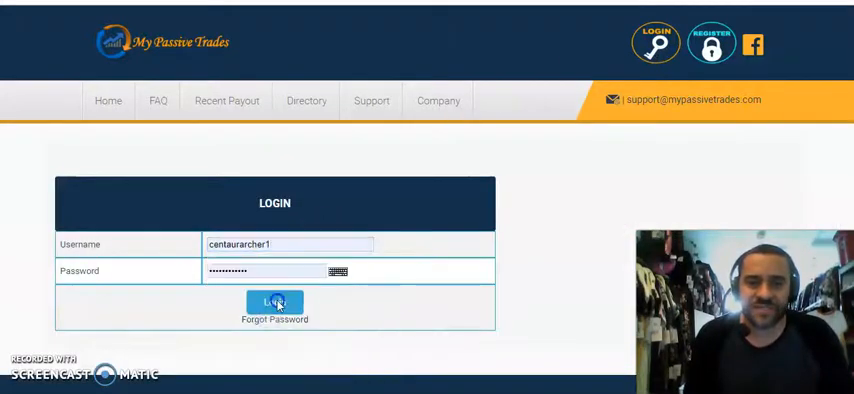
{"action": "left_click", "coordinate": [274, 302]}
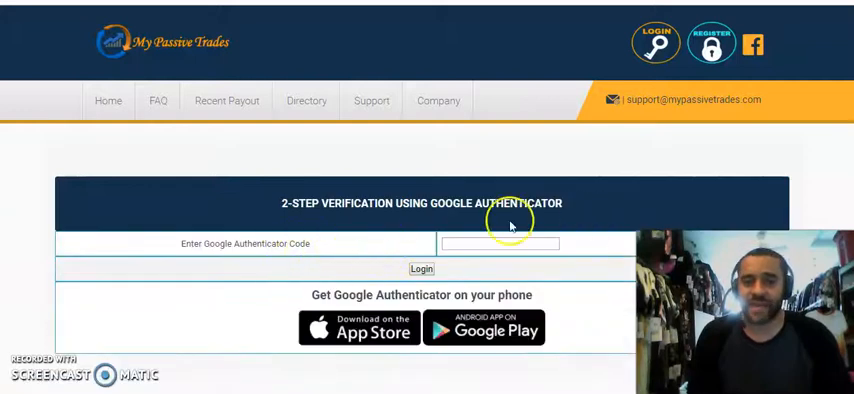
{"action": "mouse_move", "coordinate": [588, 250]}
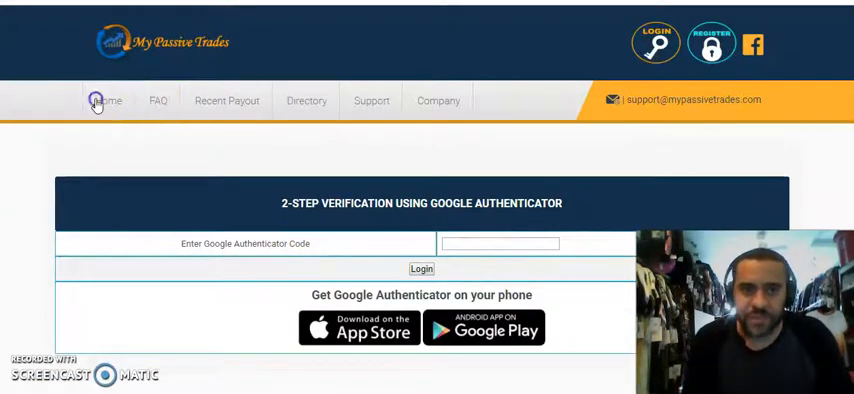
{"action": "left_click", "coordinate": [107, 100]}
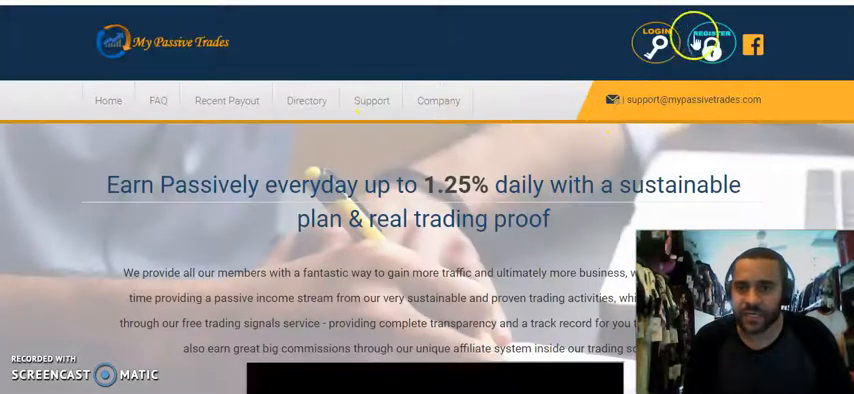
{"action": "left_click", "coordinate": [657, 40]}
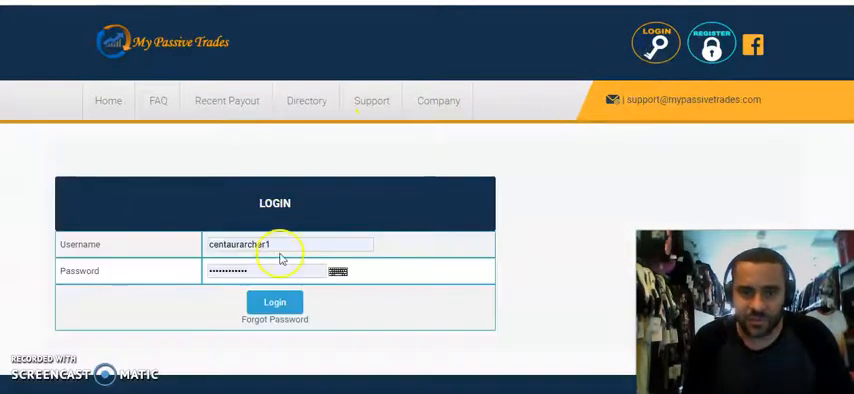
{"action": "left_click", "coordinate": [289, 245]}
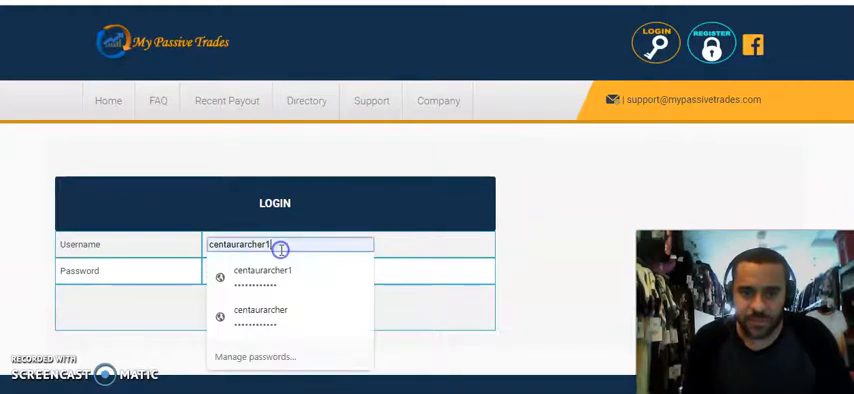
{"action": "left_click", "coordinate": [261, 309]}
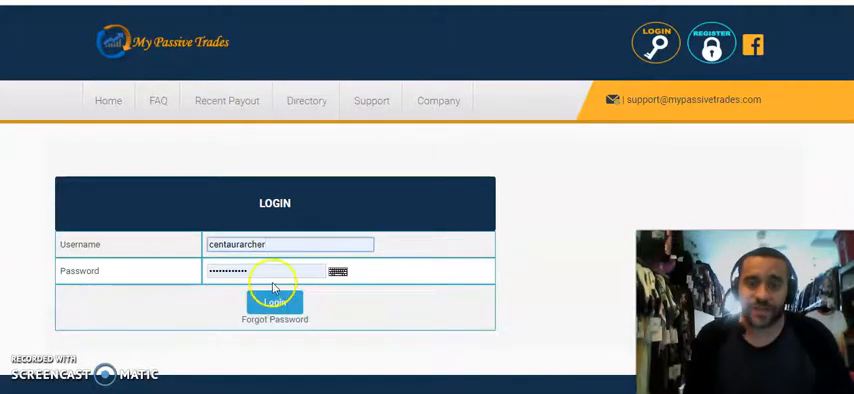
{"action": "left_click", "coordinate": [274, 300]}
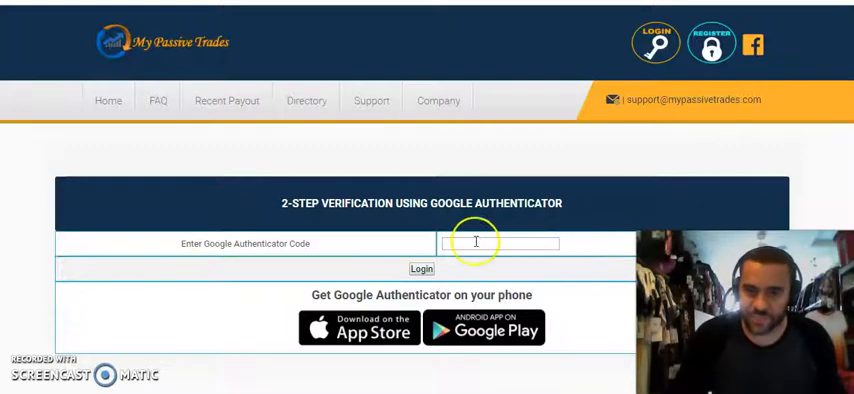
{"action": "left_click", "coordinate": [500, 243]}
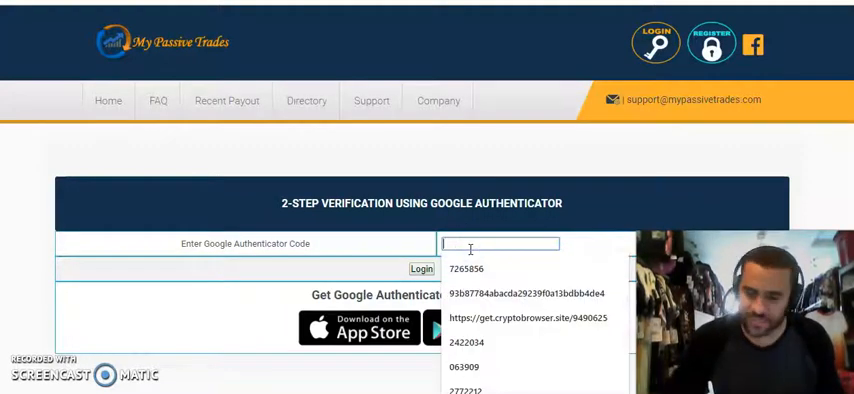
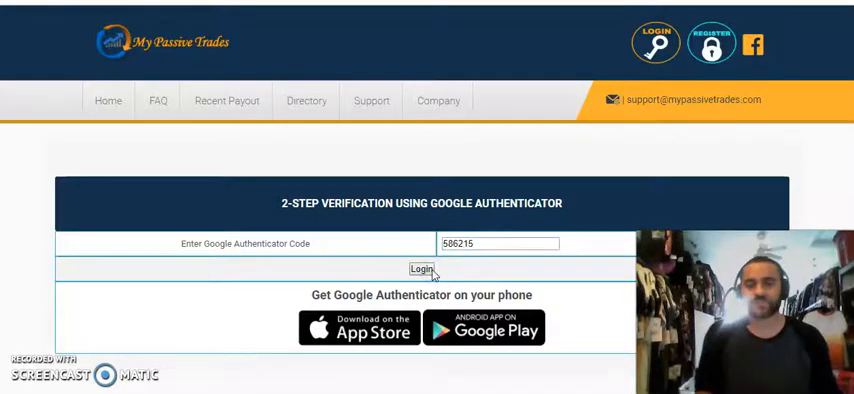
{"action": "left_click", "coordinate": [421, 270]}
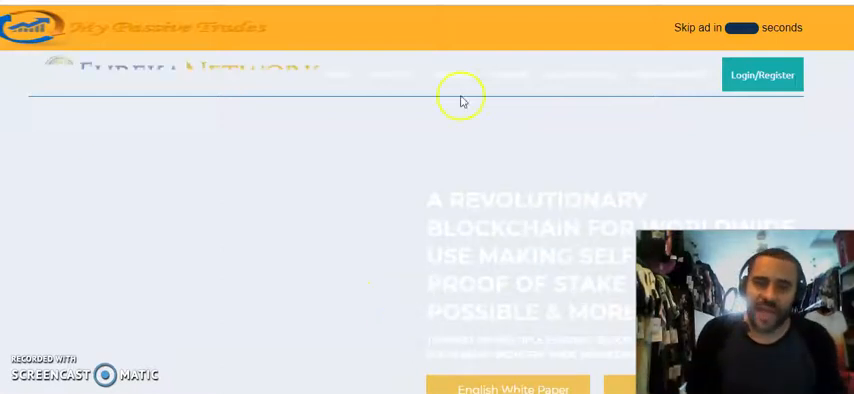
{"action": "mouse_move", "coordinate": [366, 260]}
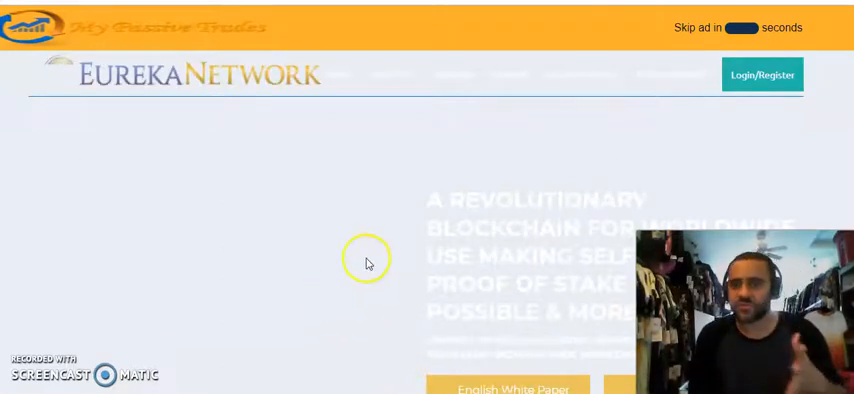
{"action": "mouse_move", "coordinate": [378, 258]}
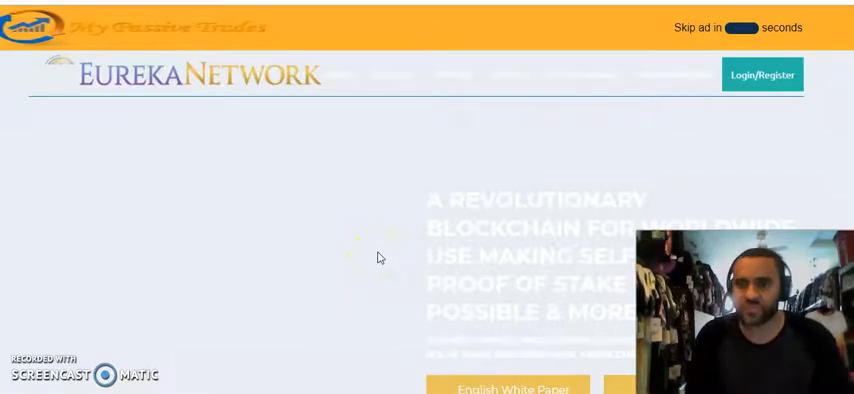
{"action": "mouse_move", "coordinate": [748, 48]}
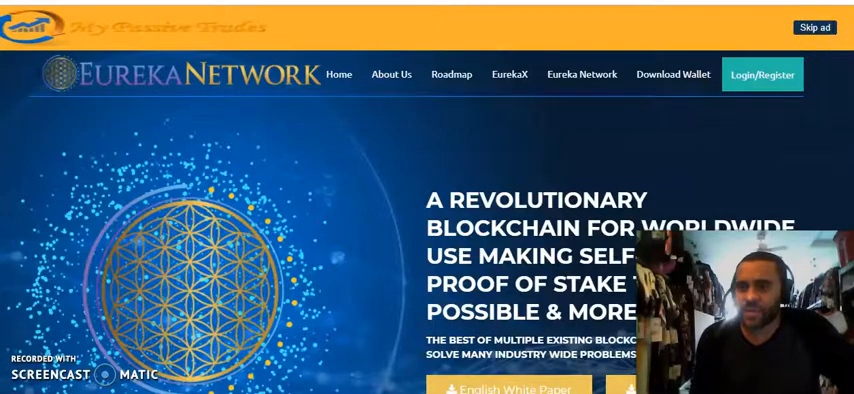
Step: Scroll the Eureka Network ad page while its skip countdown finishes
{"action": "scroll", "scroll_direction": "down", "scroll_amount": 3}
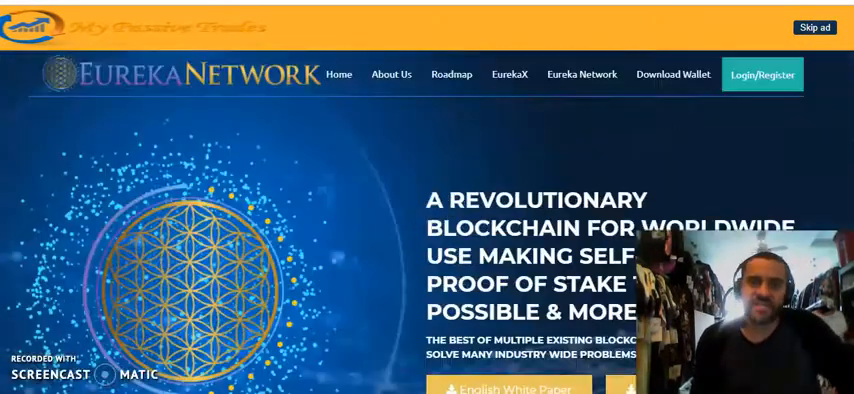
{"action": "mouse_move", "coordinate": [370, 161]}
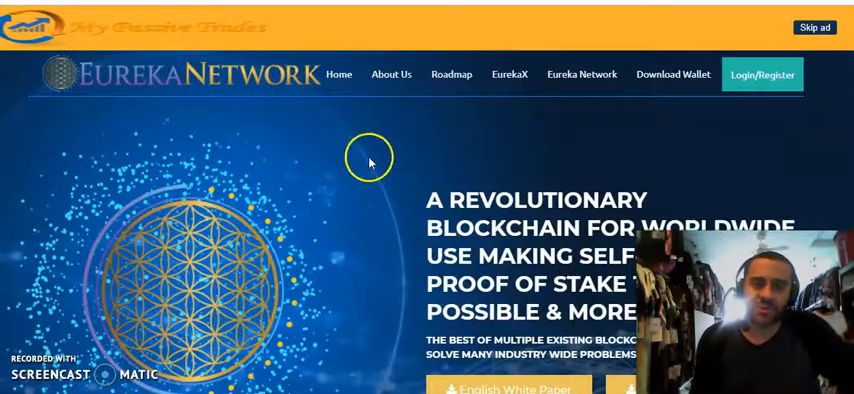
{"action": "mouse_move", "coordinate": [312, 235]}
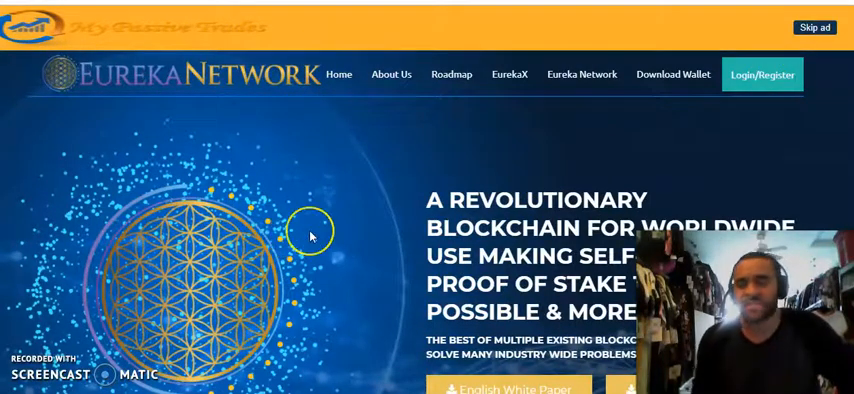
{"action": "mouse_move", "coordinate": [311, 236]}
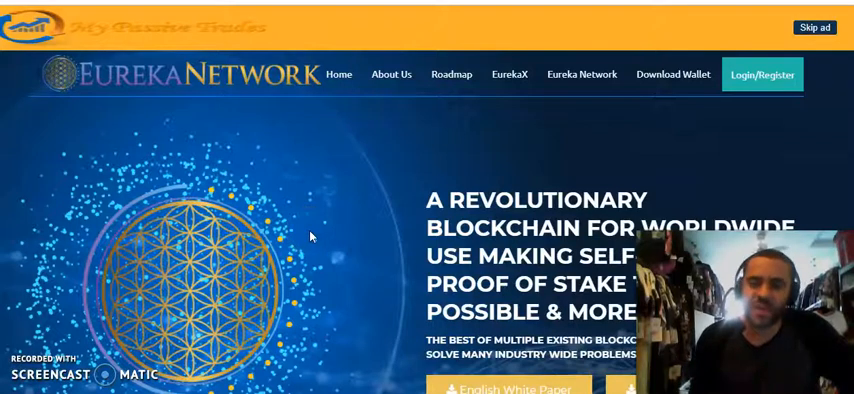
{"action": "mouse_move", "coordinate": [787, 74]}
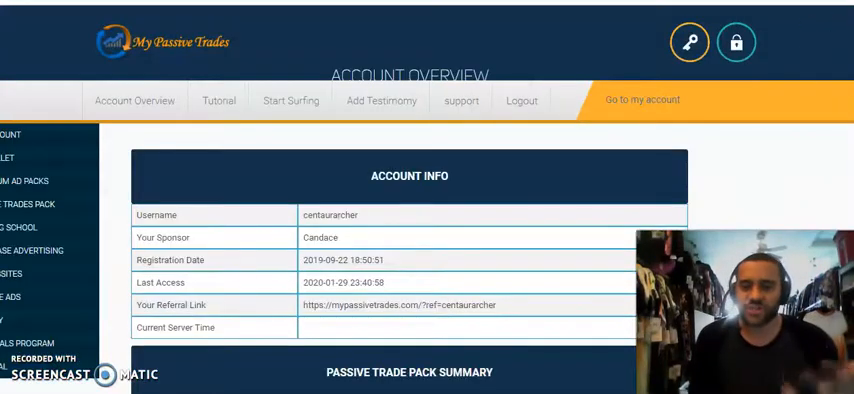
{"action": "scroll", "scroll_direction": "down", "scroll_amount": 3}
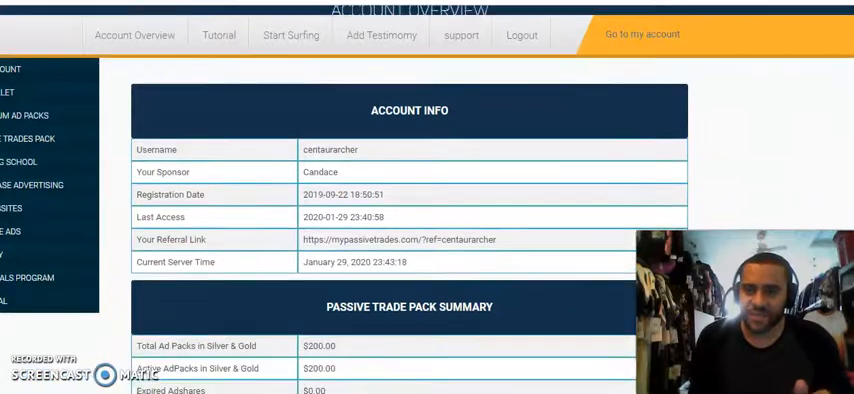
{"action": "scroll", "scroll_direction": "down", "scroll_amount": 3}
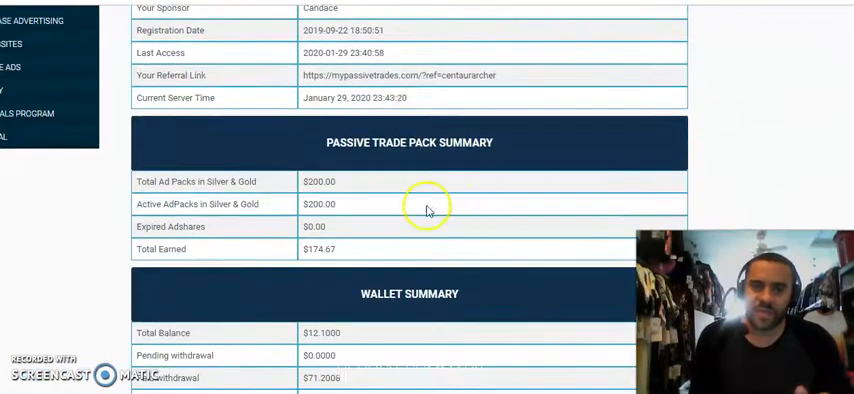
{"action": "double_click", "coordinate": [319, 181]}
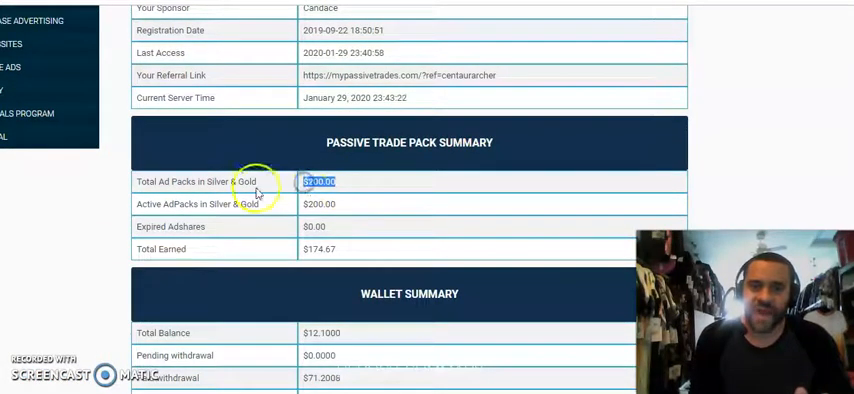
{"action": "scroll", "scroll_direction": "down", "scroll_amount": 3}
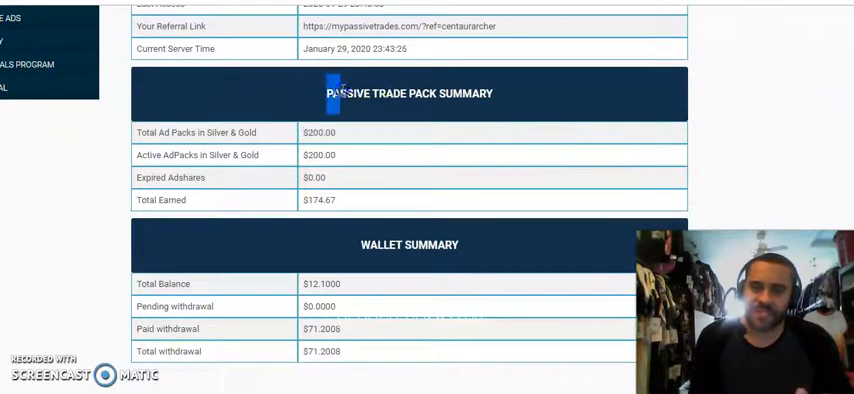
{"action": "mouse_move", "coordinate": [355, 177]}
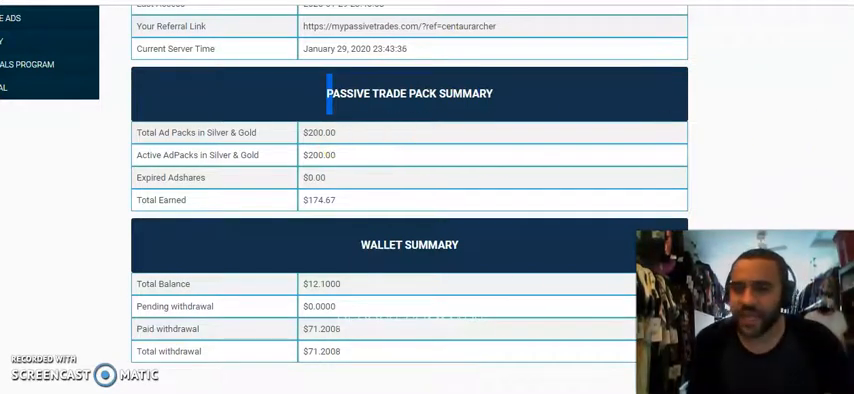
{"action": "scroll", "scroll_direction": "down", "scroll_amount": 3}
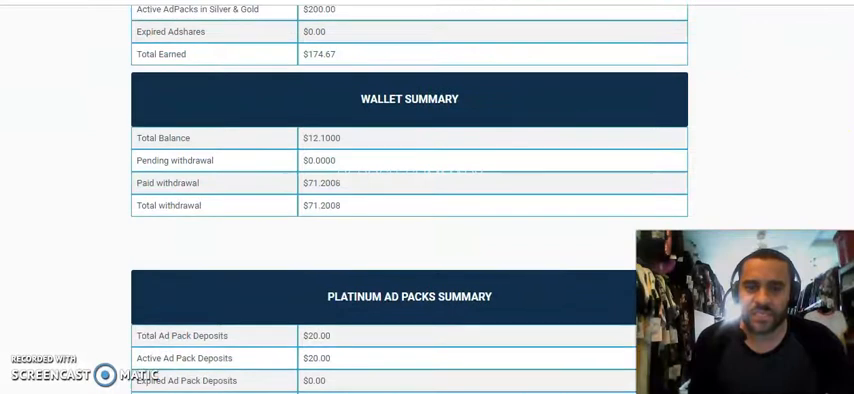
{"action": "scroll", "scroll_direction": "up", "scroll_amount": 3}
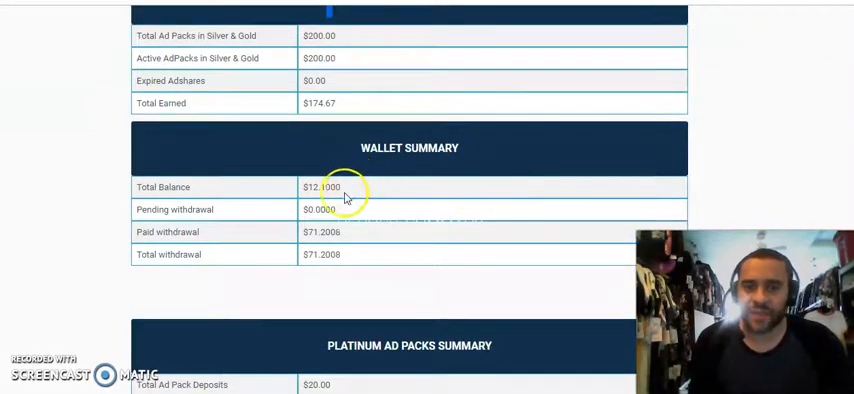
{"action": "double_click", "coordinate": [322, 187]}
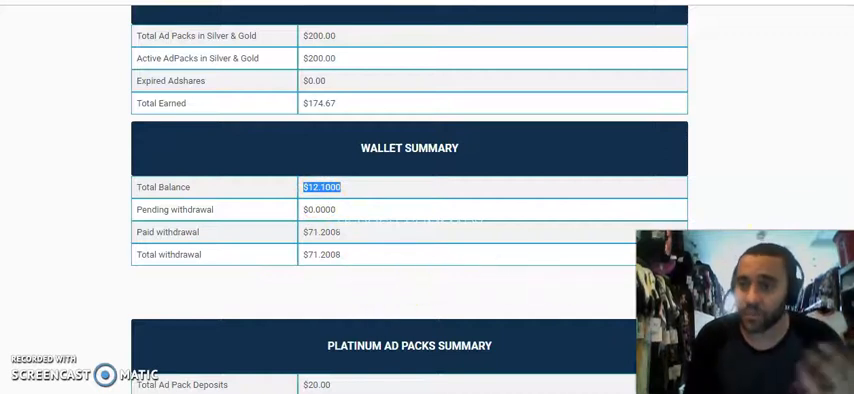
{"action": "scroll", "scroll_direction": "down", "scroll_amount": 3}
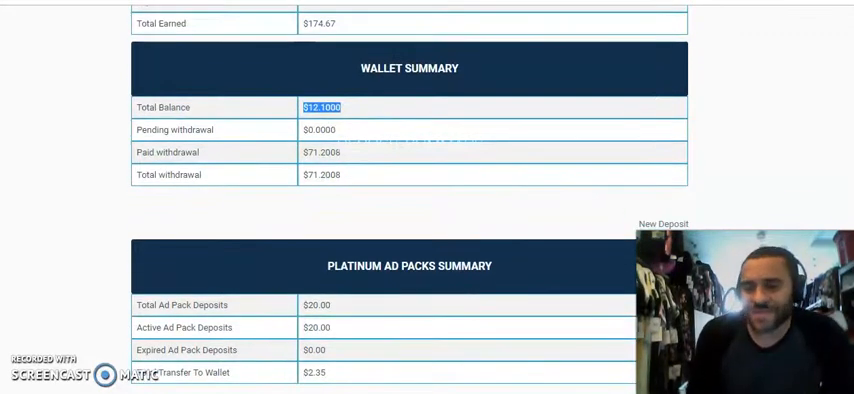
{"action": "scroll", "scroll_direction": "up", "scroll_amount": 3}
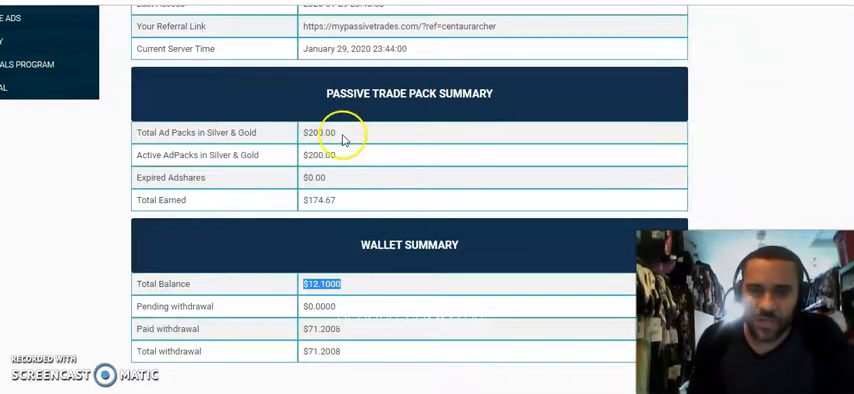
{"action": "double_click", "coordinate": [318, 132]}
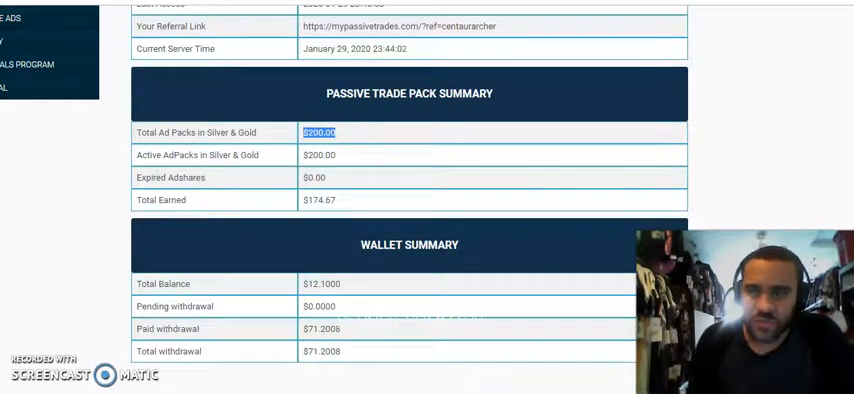
{"action": "scroll", "scroll_direction": "down", "scroll_amount": 3}
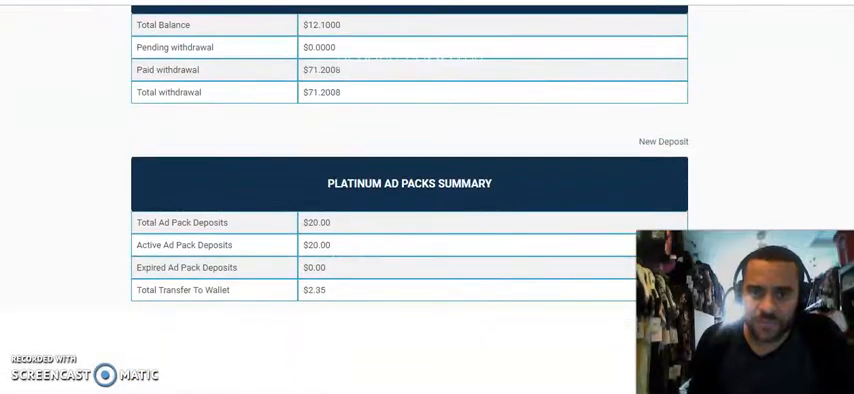
{"action": "double_click", "coordinate": [316, 222]}
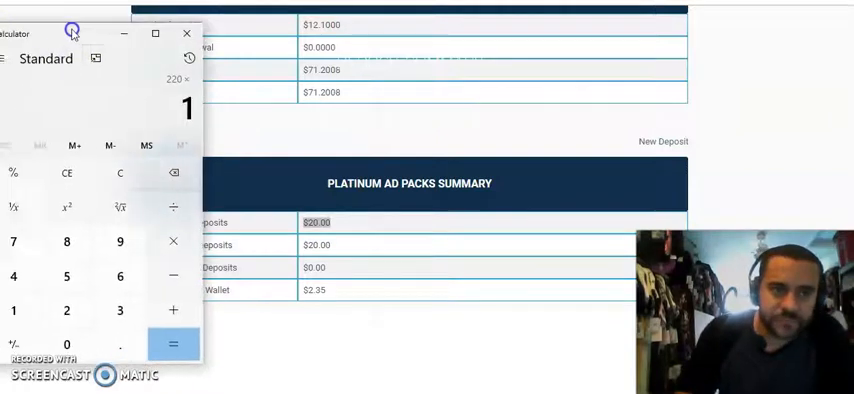
{"action": "left_click", "coordinate": [173, 342]}
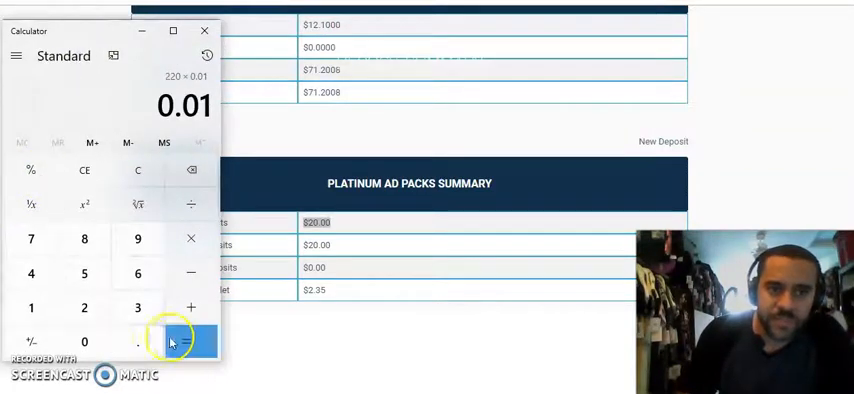
{"action": "left_click", "coordinate": [190, 341]}
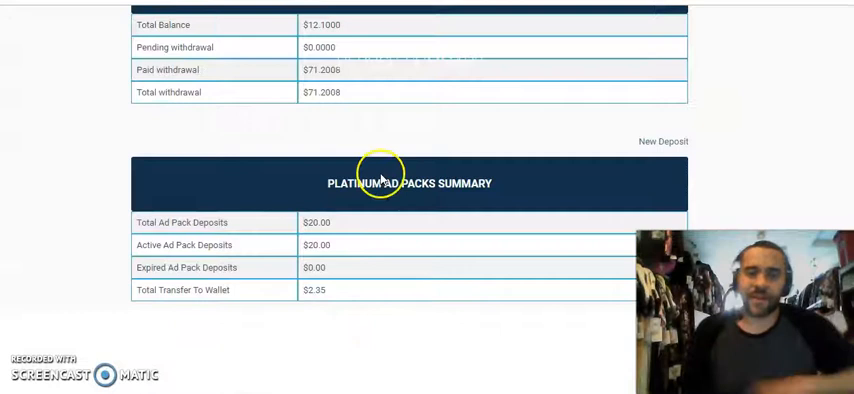
{"action": "mouse_move", "coordinate": [428, 190]}
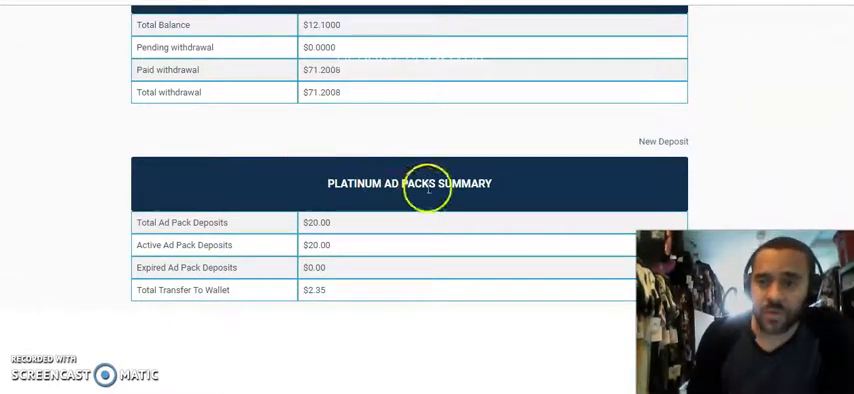
{"action": "mouse_move", "coordinate": [428, 188]}
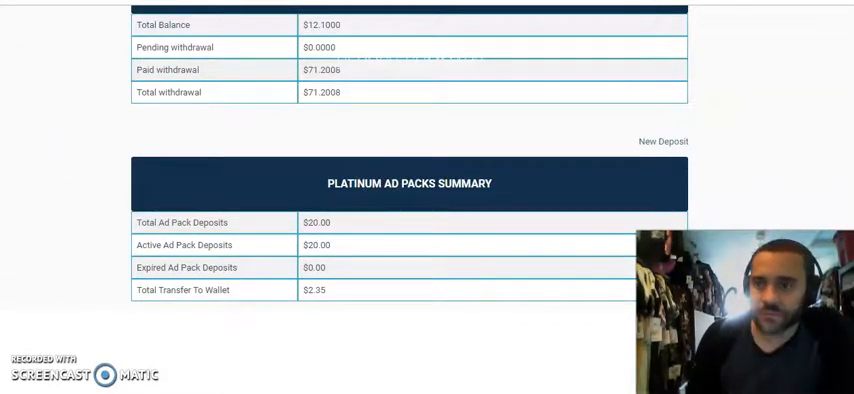
{"action": "scroll", "scroll_direction": "up", "scroll_amount": 3}
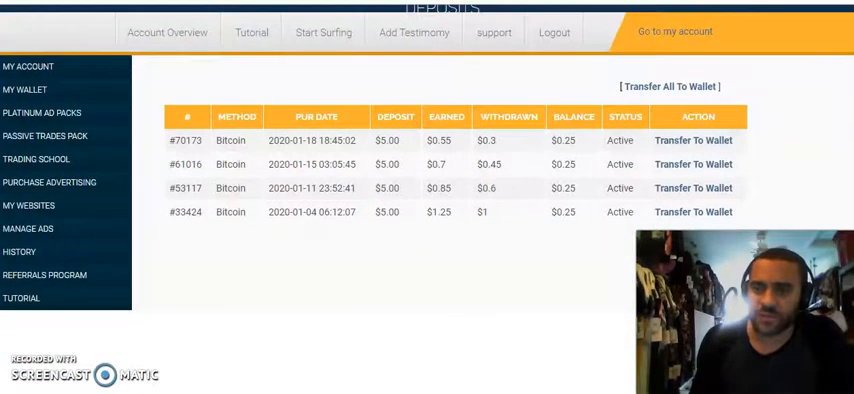
{"action": "mouse_move", "coordinate": [565, 256]}
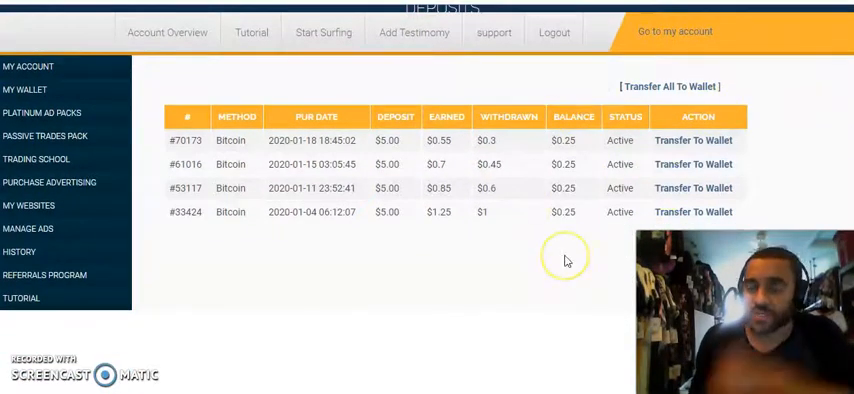
{"action": "mouse_move", "coordinate": [575, 231]}
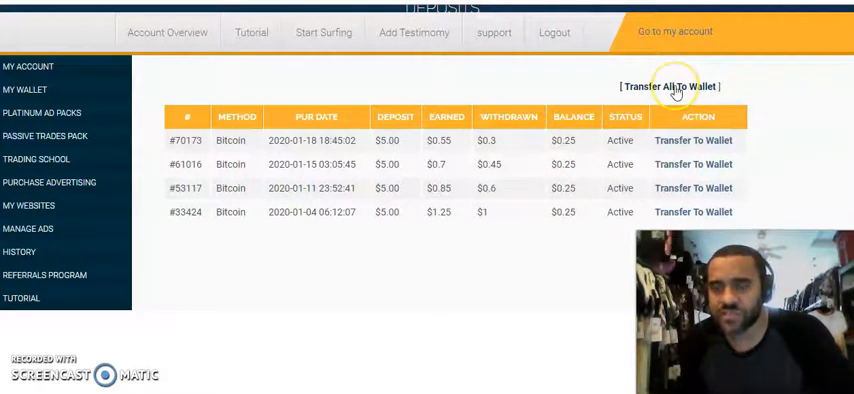
Step: Request transfer of all four Platinum ad pack balances to the wallet
{"action": "left_click", "coordinate": [669, 86]}
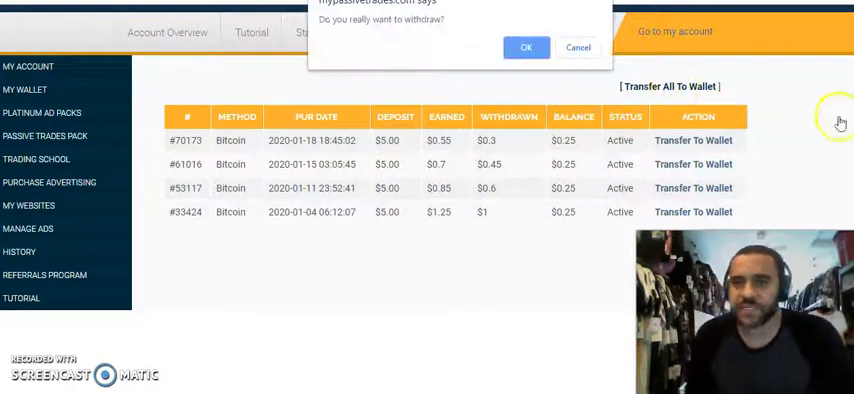
{"action": "mouse_move", "coordinate": [553, 90]}
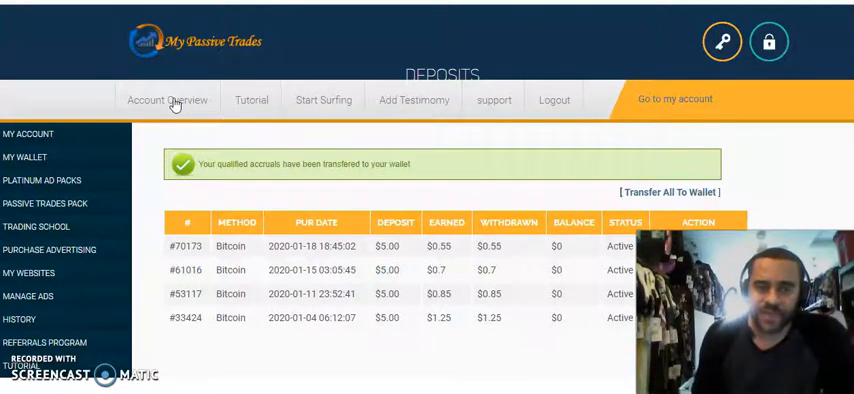
{"action": "left_click", "coordinate": [167, 99]}
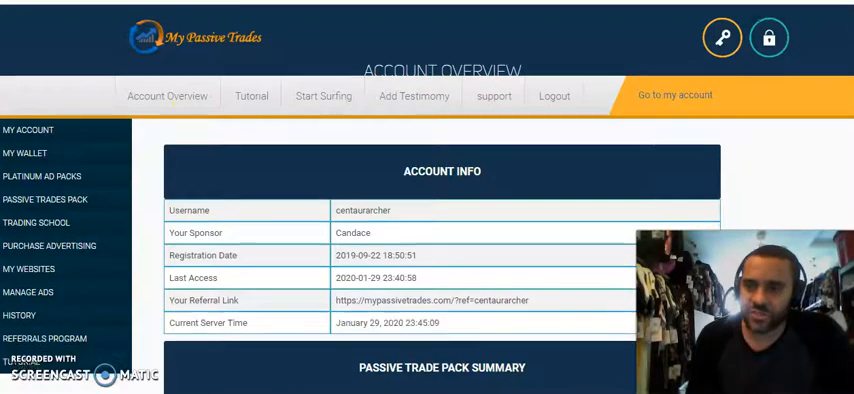
{"action": "scroll", "scroll_direction": "down", "scroll_amount": 3}
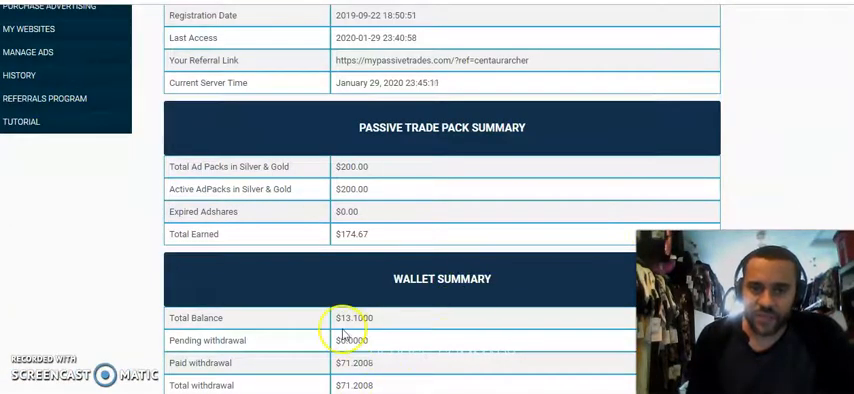
{"action": "scroll", "scroll_direction": "down", "scroll_amount": 3}
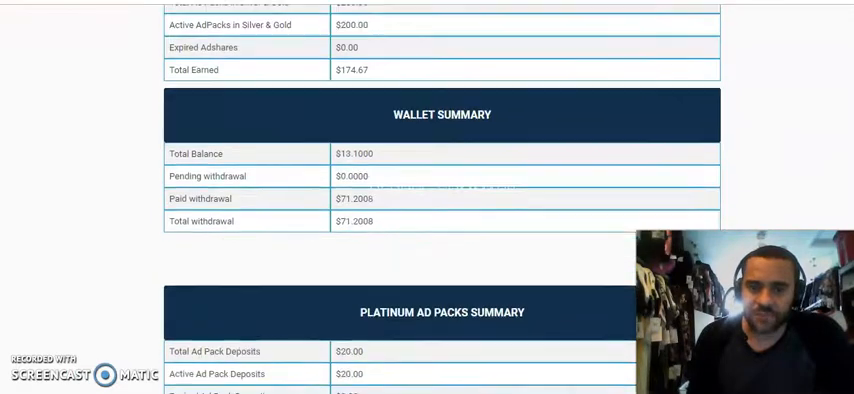
{"action": "scroll", "scroll_direction": "down", "scroll_amount": 3}
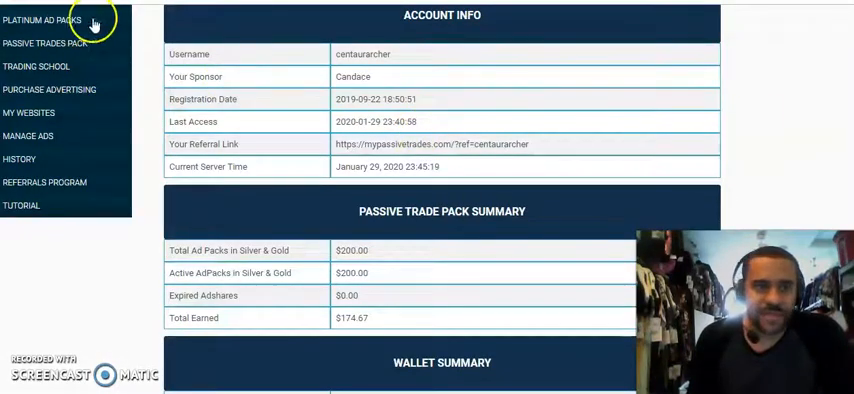
{"action": "left_click", "coordinate": [42, 20]}
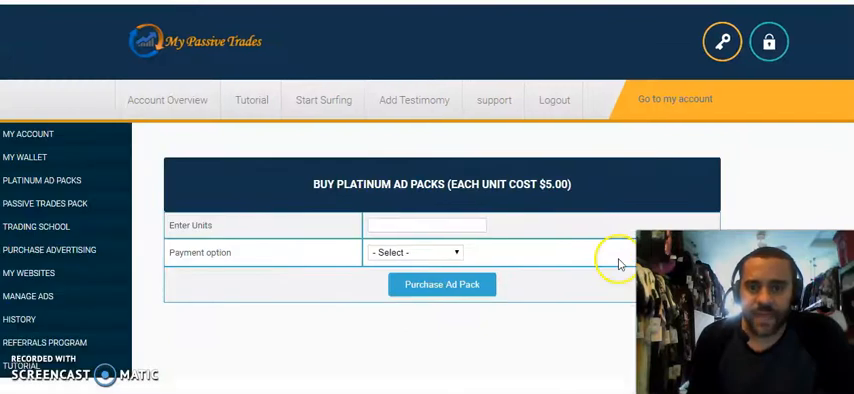
{"action": "mouse_move", "coordinate": [482, 201]}
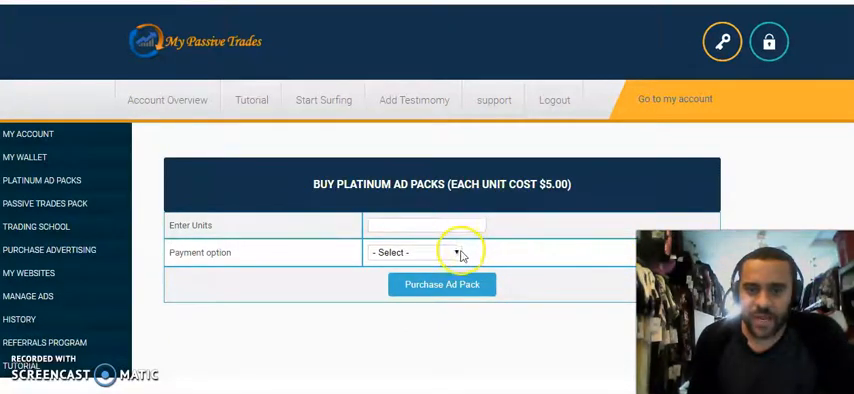
Step: Purchase 2 Platinum ad packs paid with the Bitcoin - $13.1 balance
{"action": "left_click", "coordinate": [415, 252]}
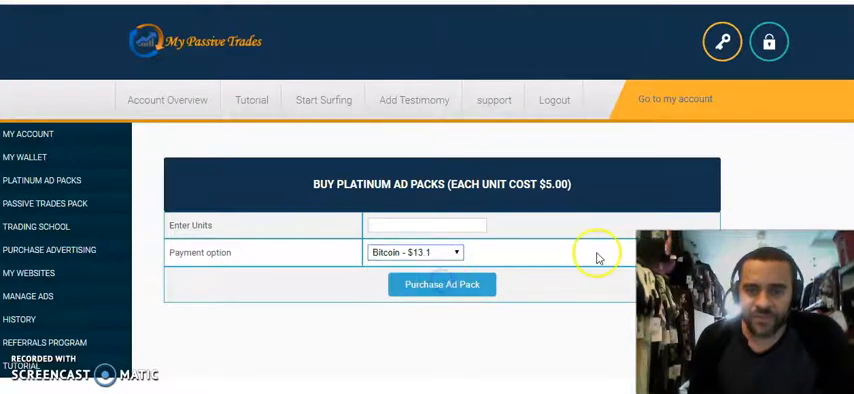
{"action": "left_click", "coordinate": [426, 225]}
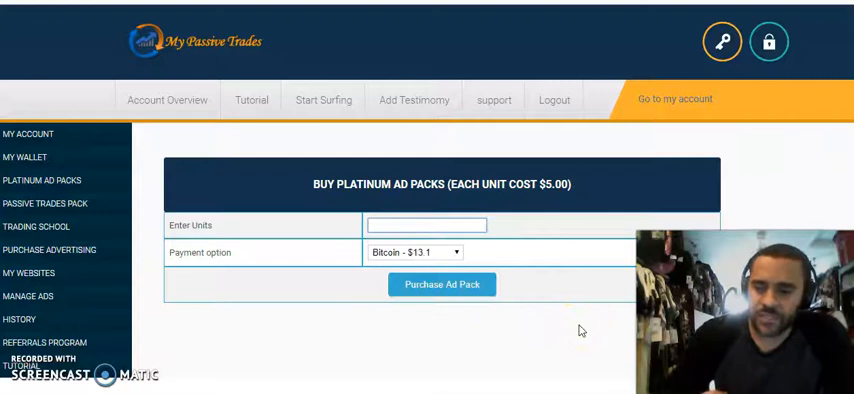
{"action": "type", "text": "2"}
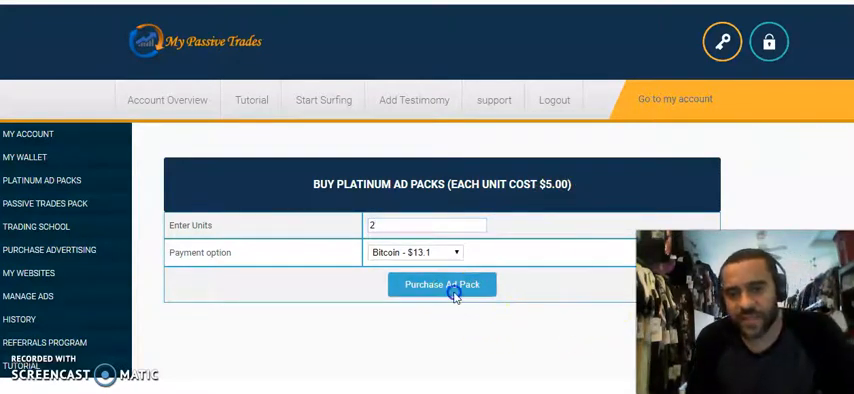
{"action": "left_click", "coordinate": [442, 284]}
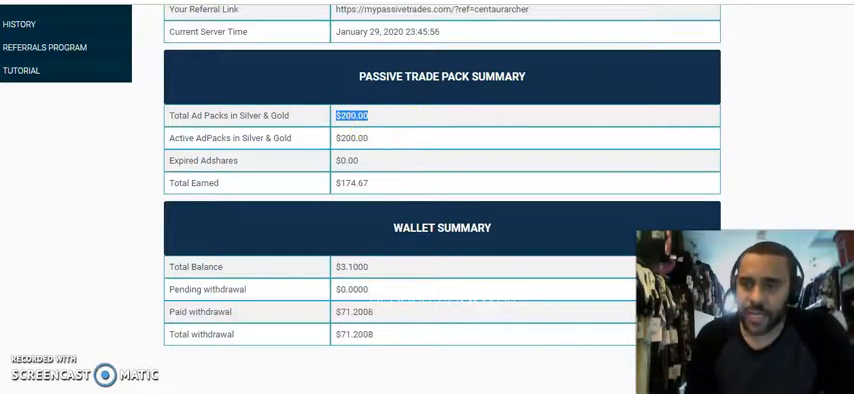
{"action": "scroll", "scroll_direction": "down", "scroll_amount": 3}
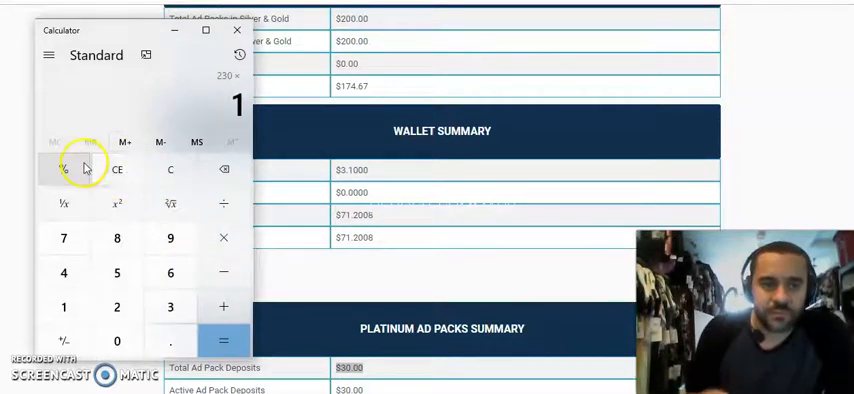
{"action": "left_click", "coordinate": [223, 341]}
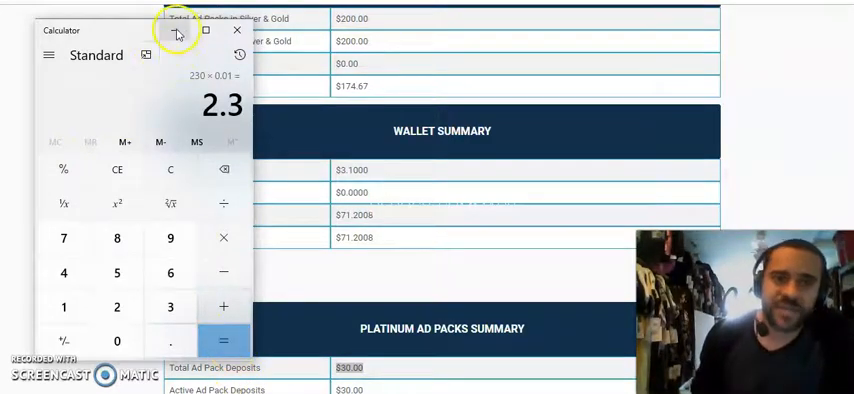
{"action": "left_click", "coordinate": [237, 30]}
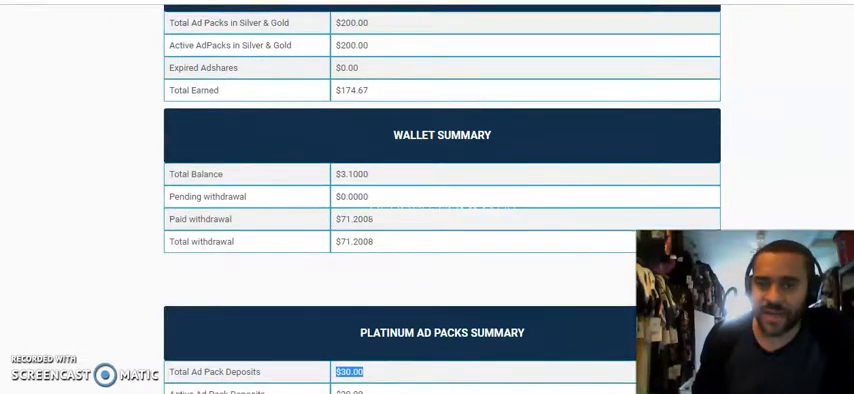
{"action": "scroll", "scroll_direction": "up", "scroll_amount": 3}
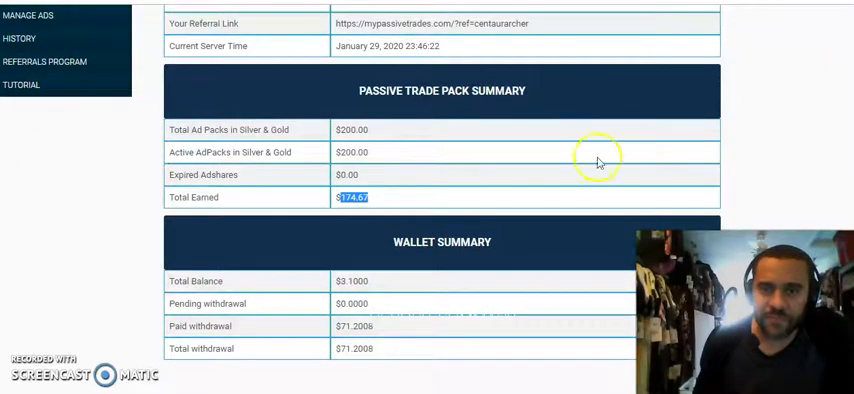
{"action": "scroll", "scroll_direction": "down", "scroll_amount": 3}
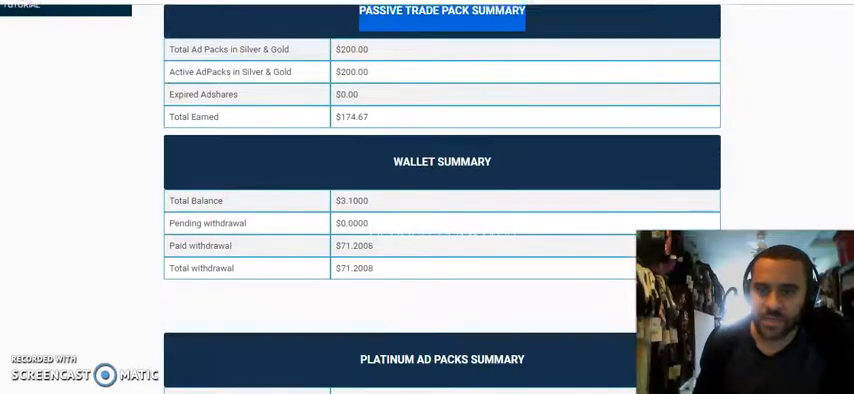
{"action": "scroll", "scroll_direction": "down", "scroll_amount": 3}
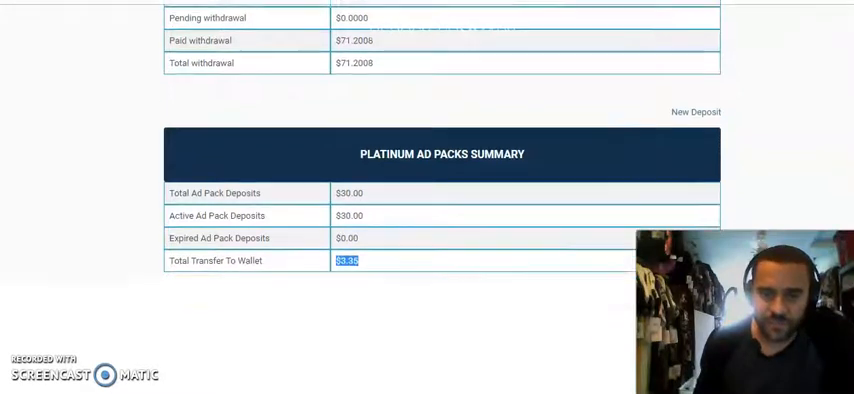
{"action": "scroll", "scroll_direction": "up", "scroll_amount": 3}
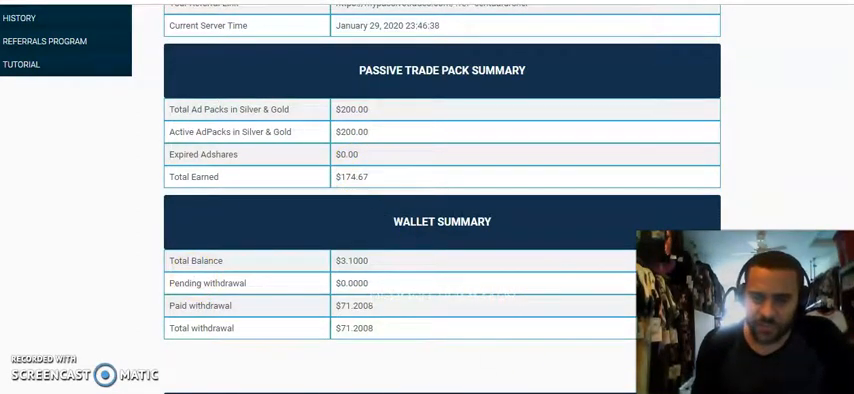
{"action": "scroll", "scroll_direction": "up", "scroll_amount": 3}
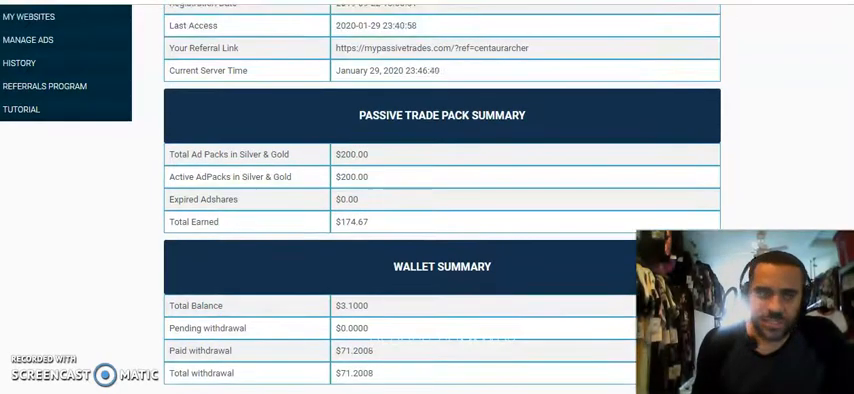
{"action": "scroll", "scroll_direction": "up", "scroll_amount": 3}
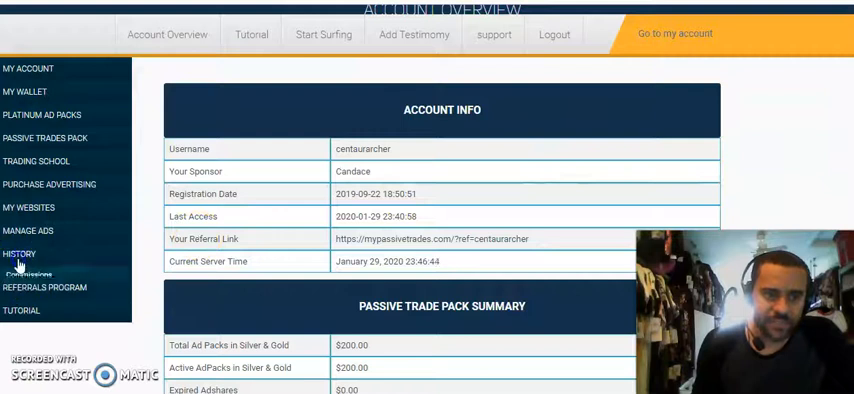
{"action": "left_click", "coordinate": [19, 253]}
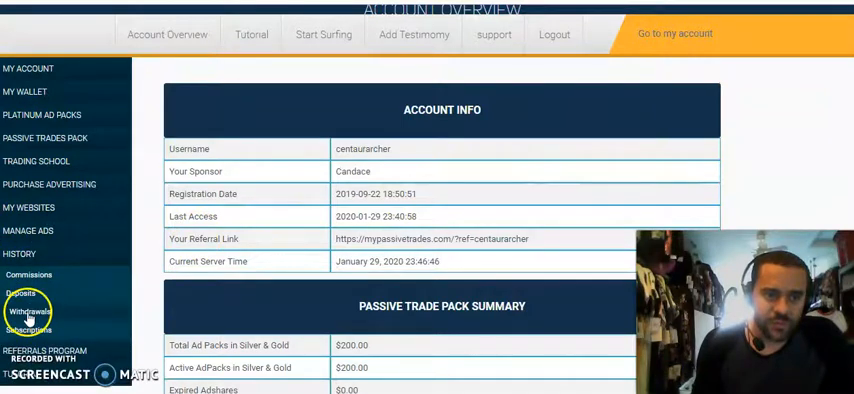
{"action": "left_click", "coordinate": [30, 311]}
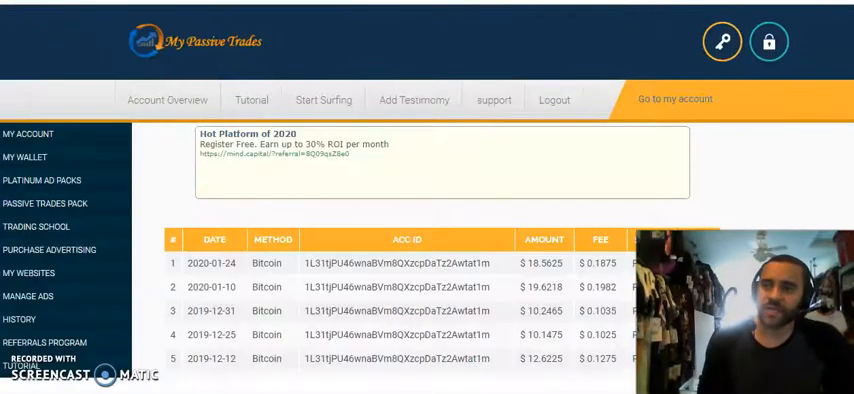
{"action": "scroll", "scroll_direction": "down", "scroll_amount": 3}
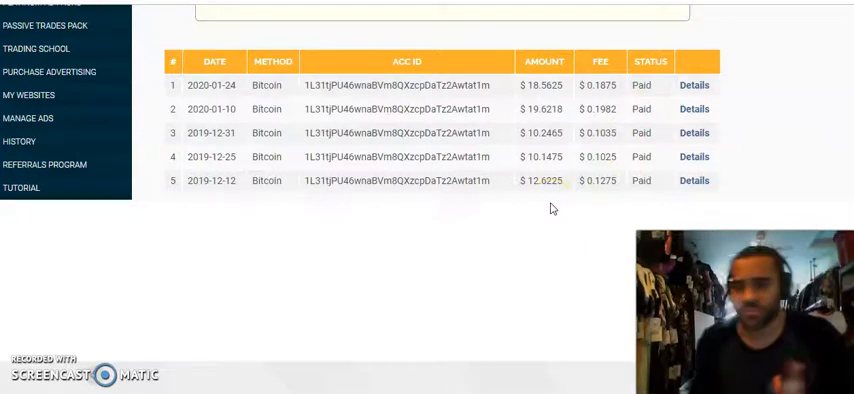
{"action": "scroll", "scroll_direction": "up", "scroll_amount": 3}
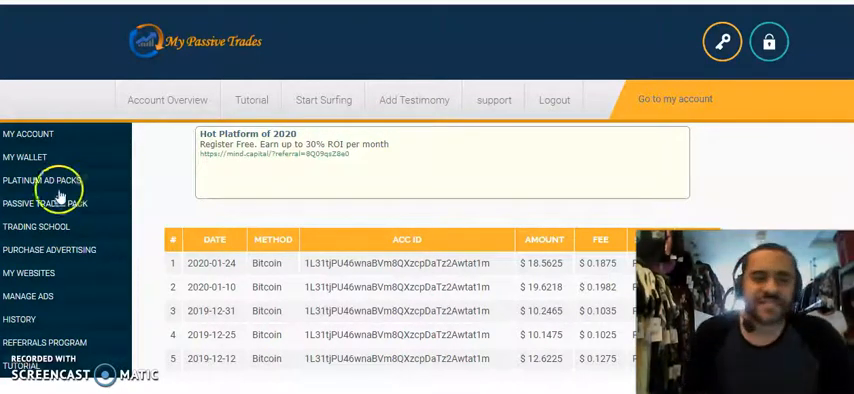
{"action": "left_click", "coordinate": [28, 132]}
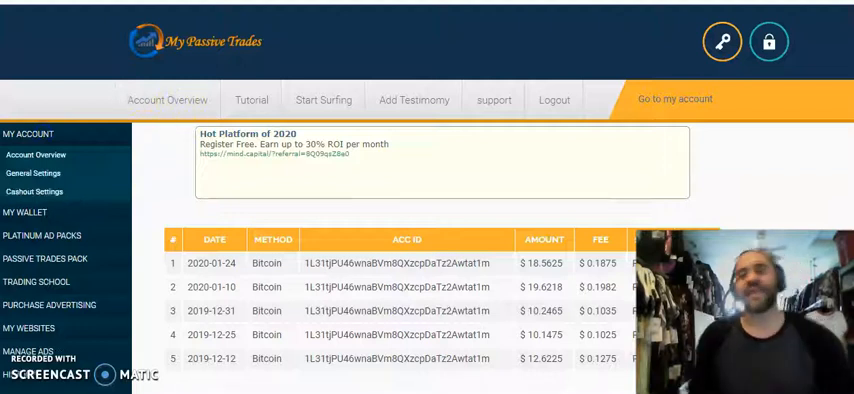
{"action": "left_click", "coordinate": [167, 99]}
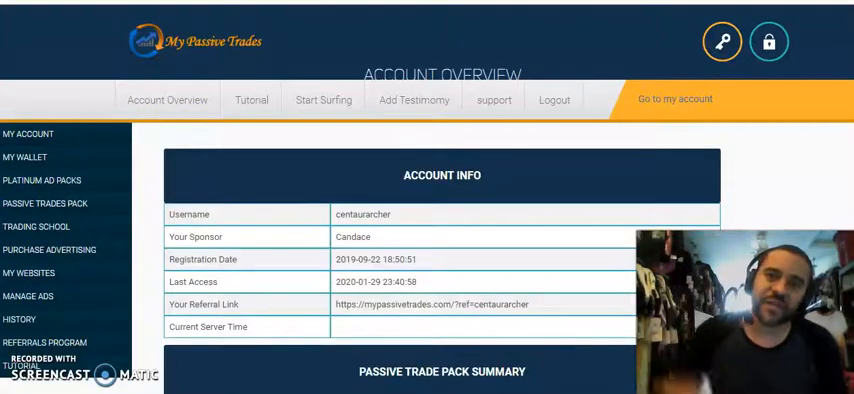